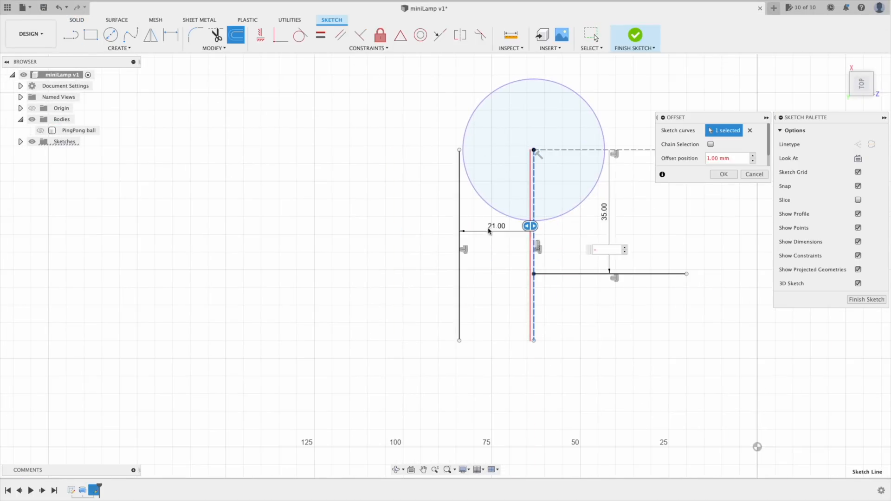
# Step: Shape the tapered black stand with its cutout and give the ball the A Type Bulb – Frosted look
pyautogui.click(723, 174)
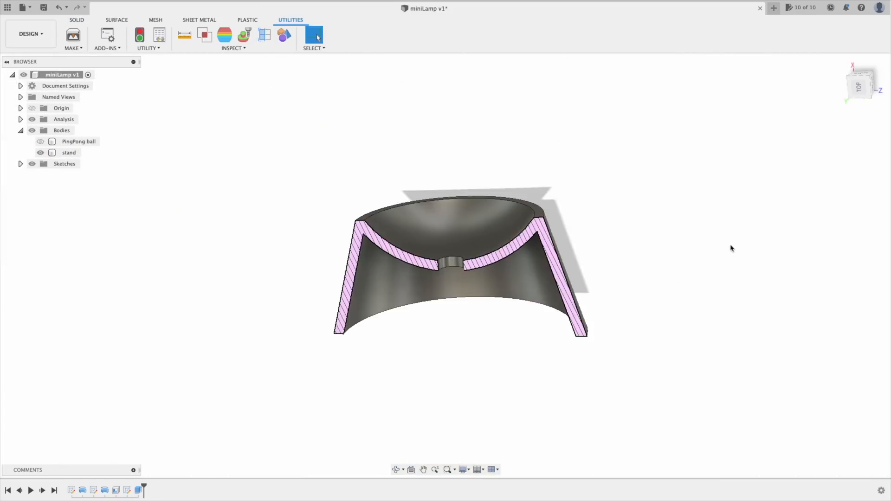
pyautogui.click(76, 20)
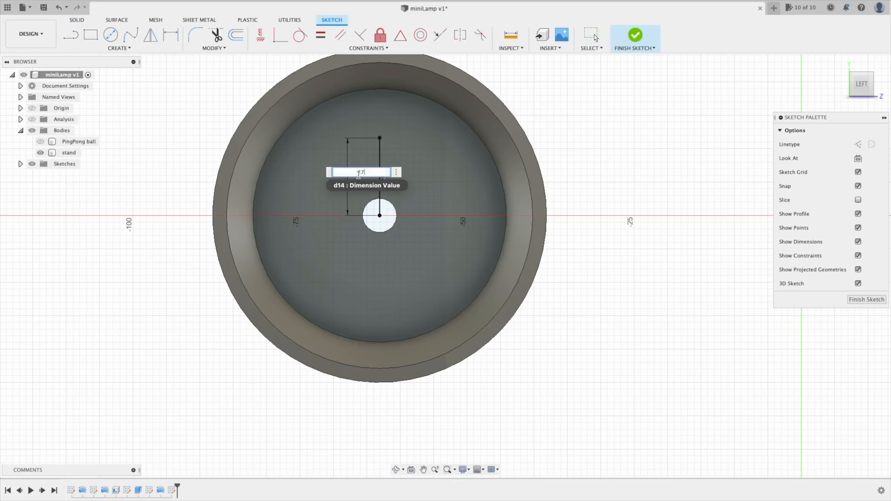
pyautogui.click(635, 34)
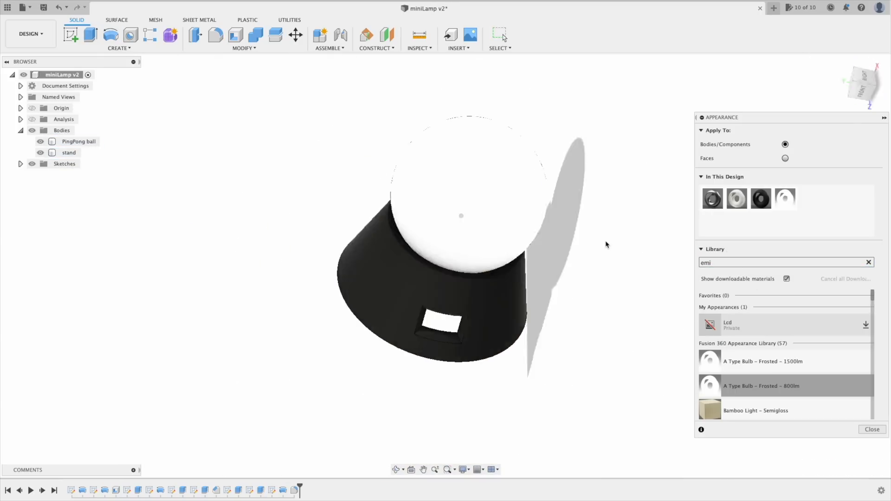
# Step: Start an in-canvas render of the miniLamp in the Render workspace
pyautogui.click(30, 34)
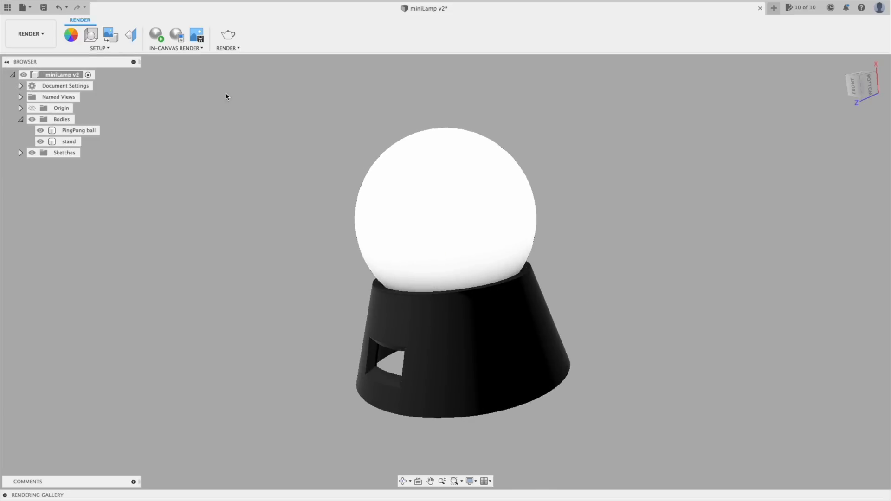
pyautogui.click(157, 35)
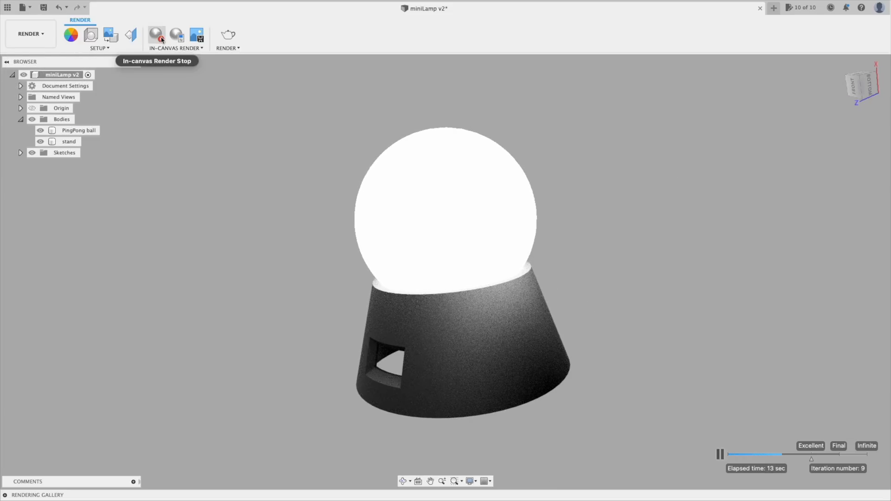
pyautogui.moveTo(217, 187)
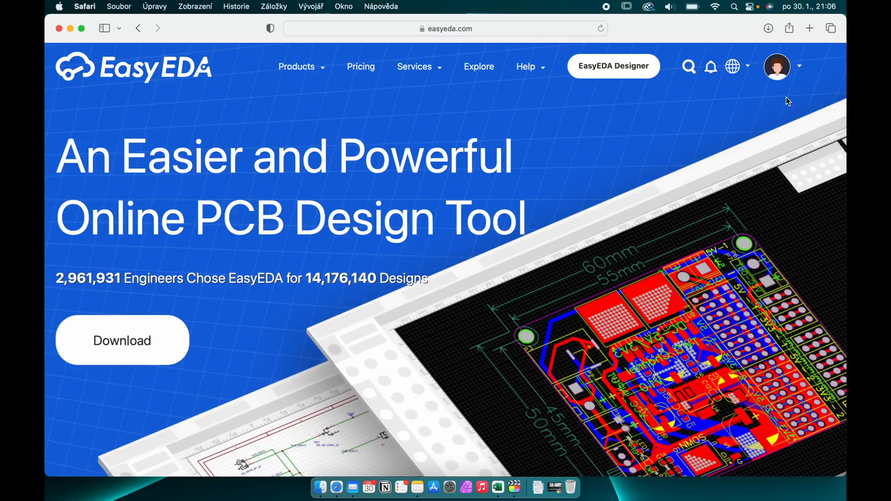
# Step: Launch the online EasyEDA designer and pick the LED_5MM part from the library
pyautogui.click(810, 28)
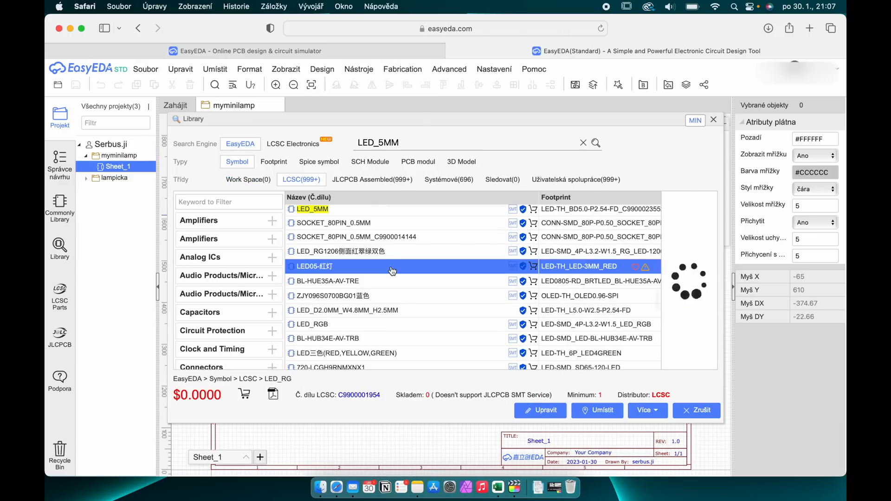
pyautogui.click(598, 410)
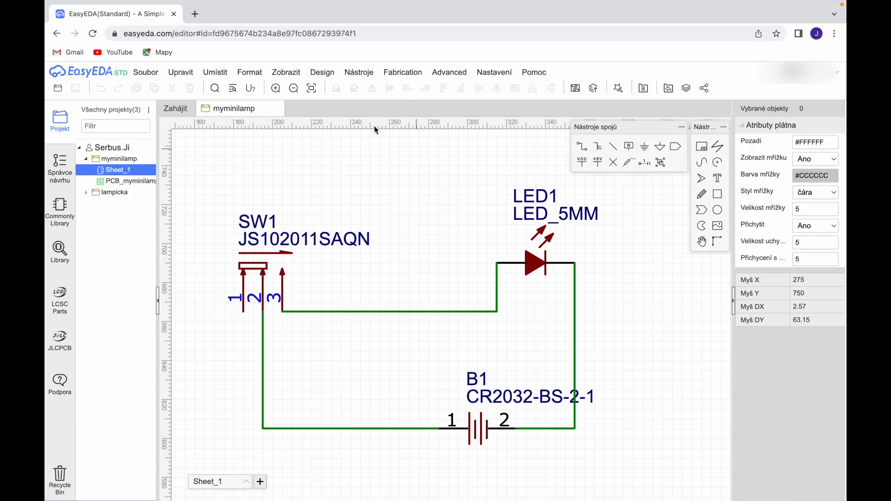
# Step: Update the PCB from the schematic with 2 copper layers and a circular 17.5 mm outline
pyautogui.click(322, 72)
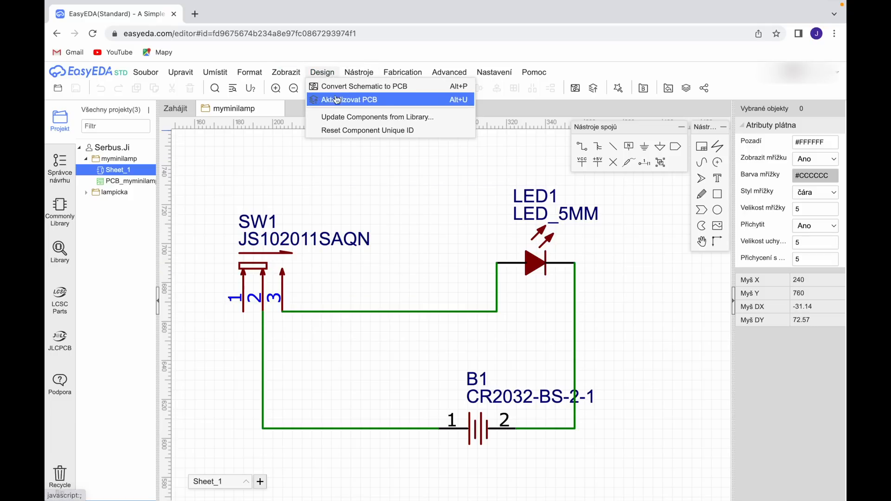
pyautogui.click(351, 100)
pyautogui.write('17')
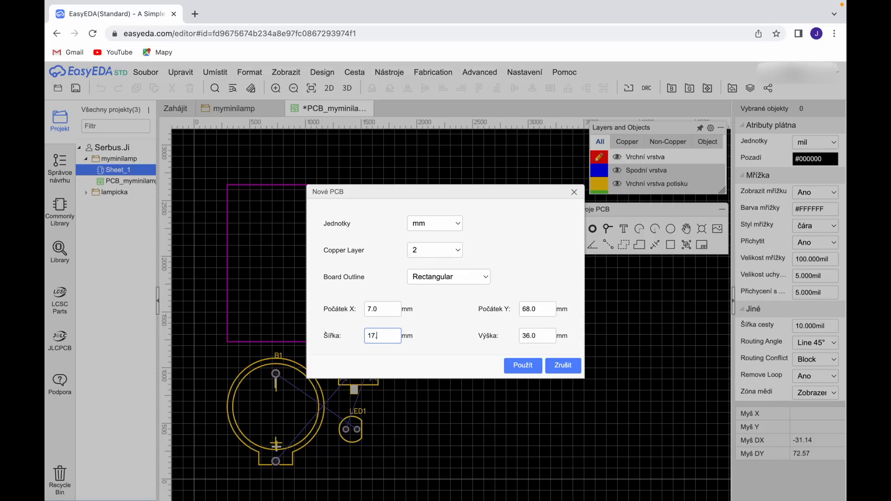
pyautogui.write('.5')
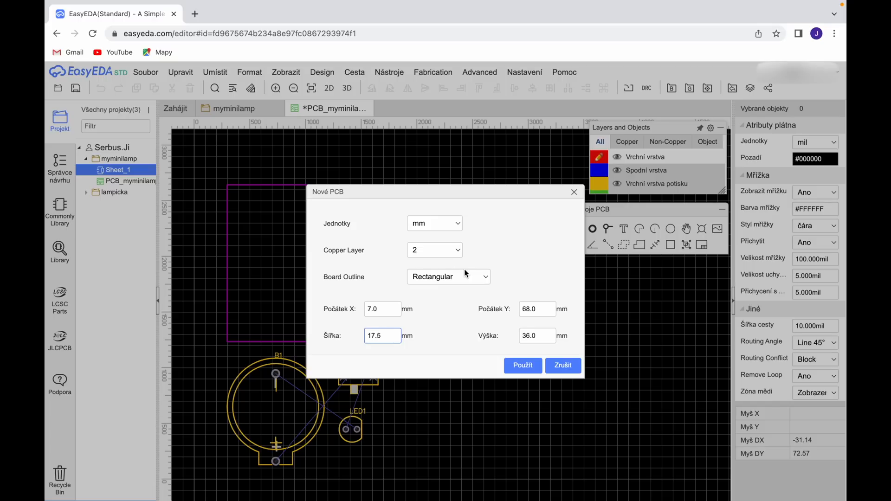
pyautogui.click(448, 277)
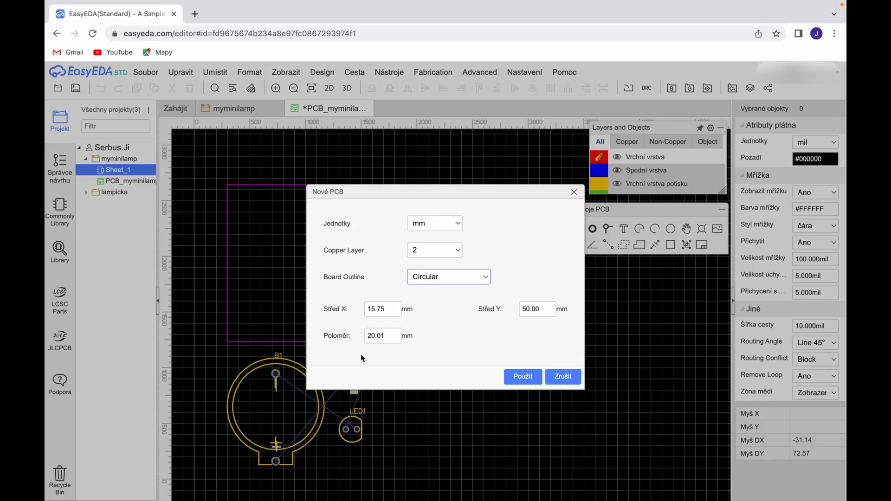
pyautogui.write('17.51')
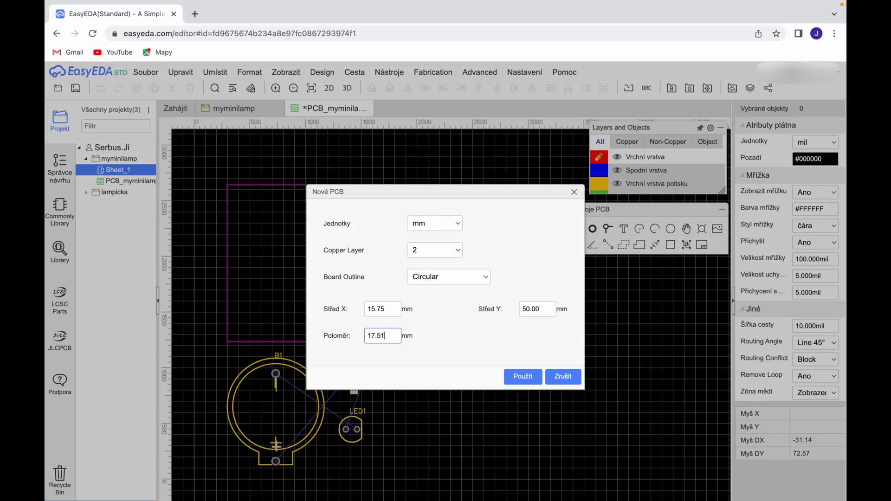
pyautogui.press('Backspace')
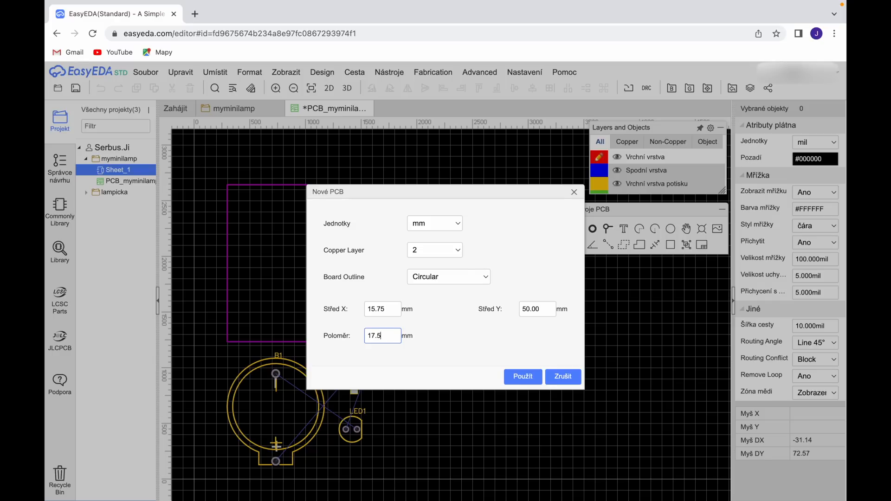
pyautogui.click(521, 377)
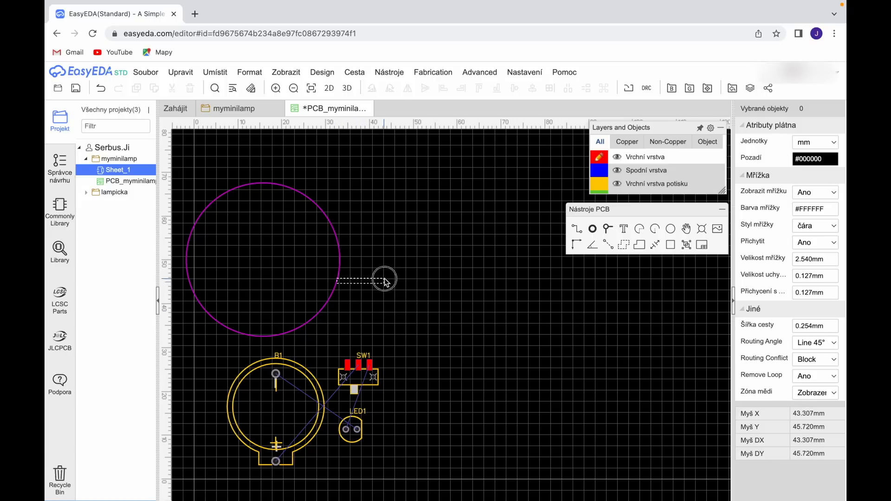
# Step: Move the circular outline over the LED1, SW1 and coin-cell footprints and centre LED1
pyautogui.click(340, 260)
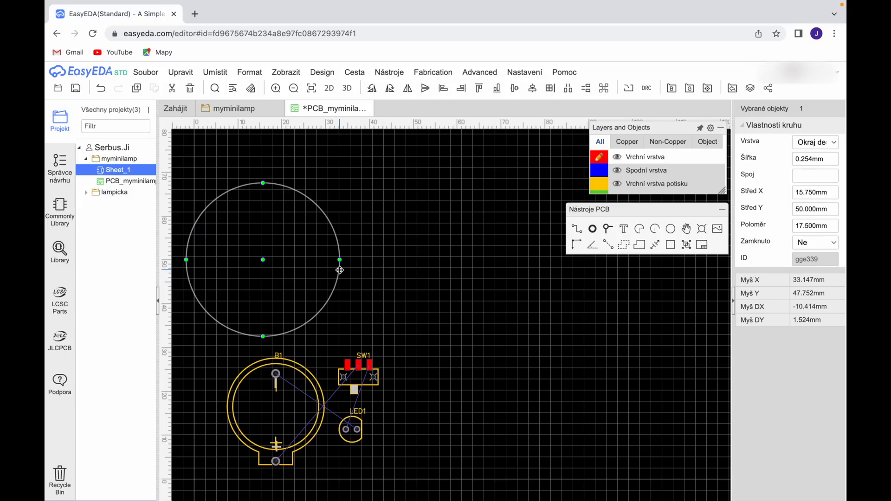
pyautogui.click(460, 312)
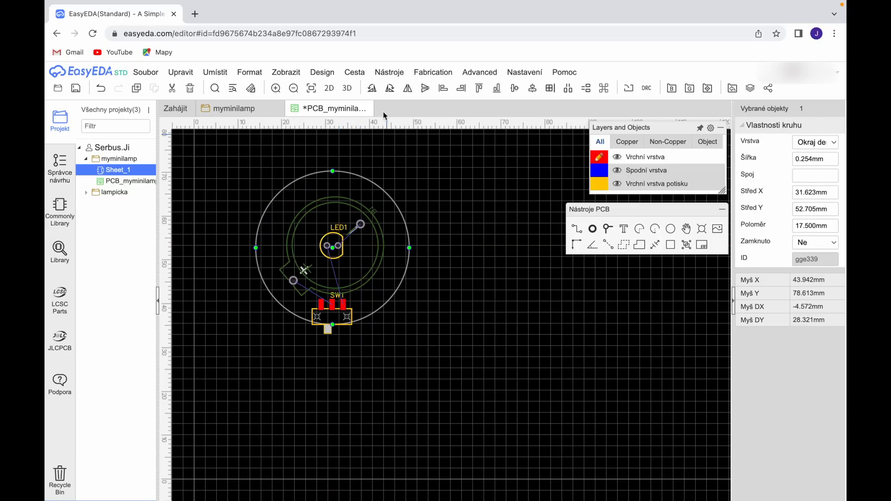
pyautogui.moveTo(533, 88)
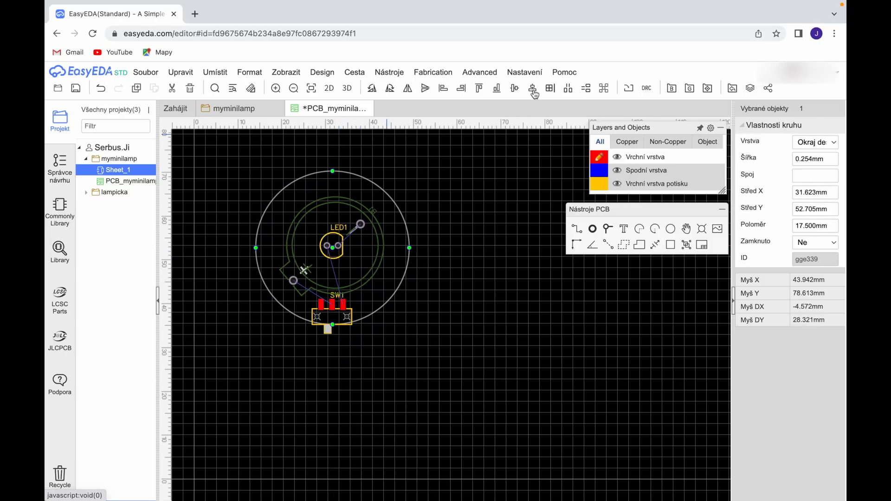
pyautogui.click(332, 246)
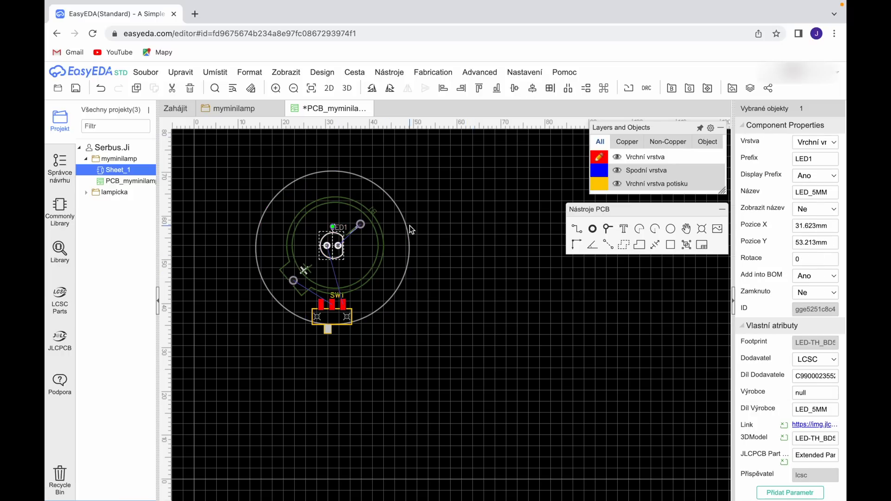
pyautogui.click(364, 364)
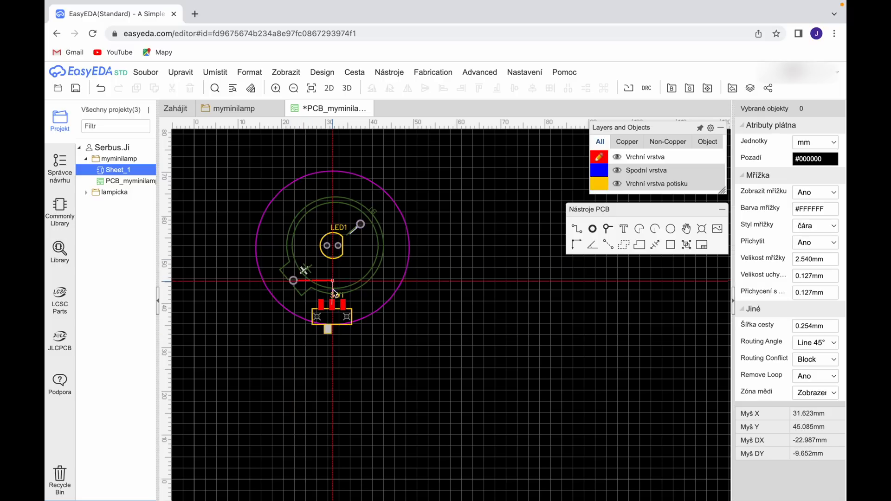
# Step: Route a track to SW1's pin and assign it to the SW1_1 net
pyautogui.click(626, 142)
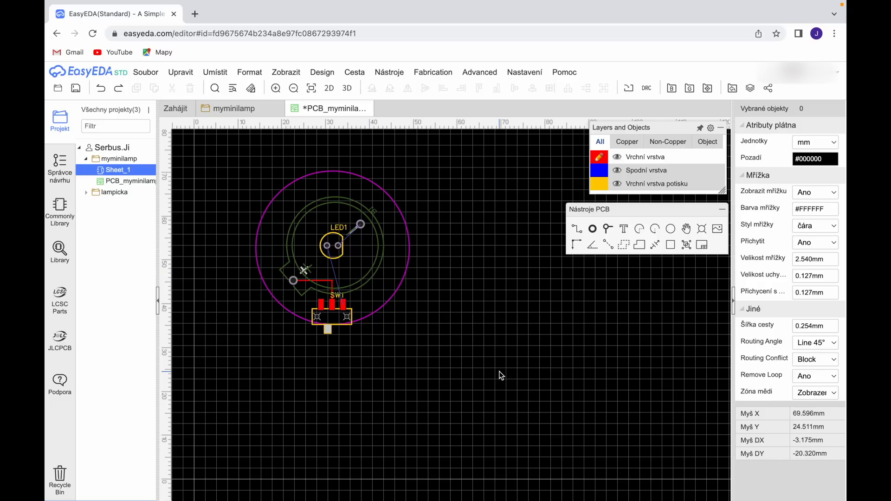
pyautogui.moveTo(327, 246)
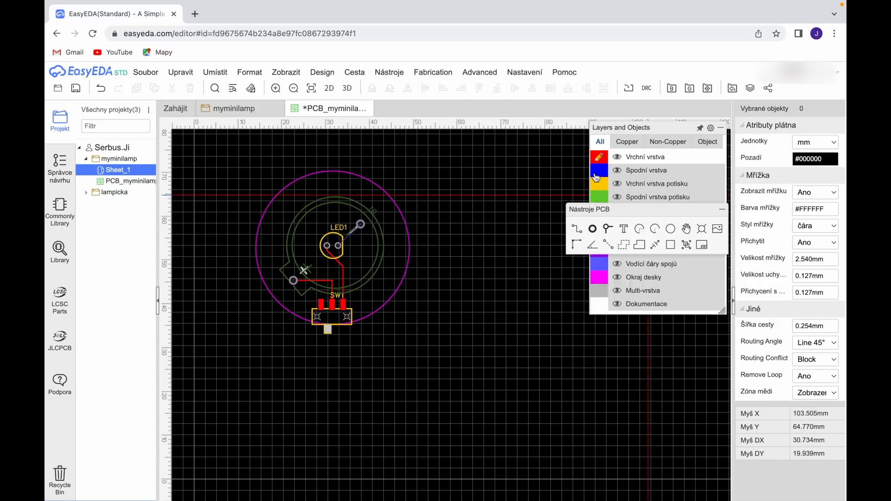
pyautogui.click(502, 202)
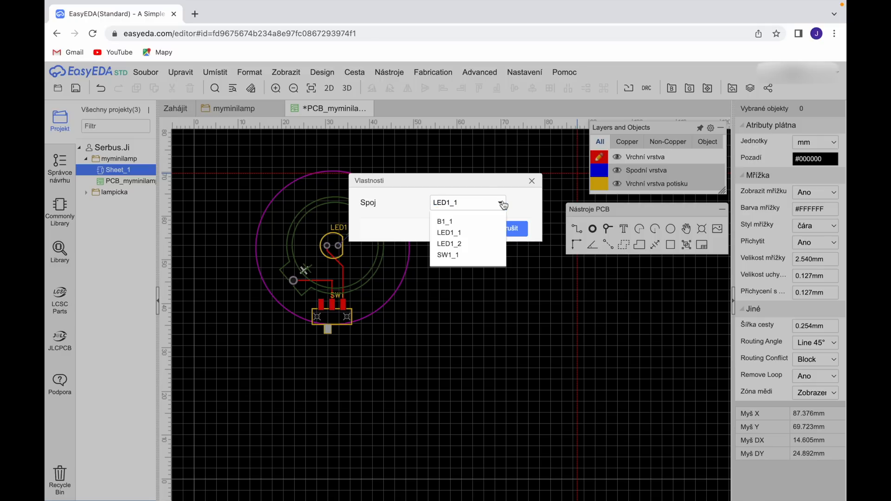
pyautogui.moveTo(458, 255)
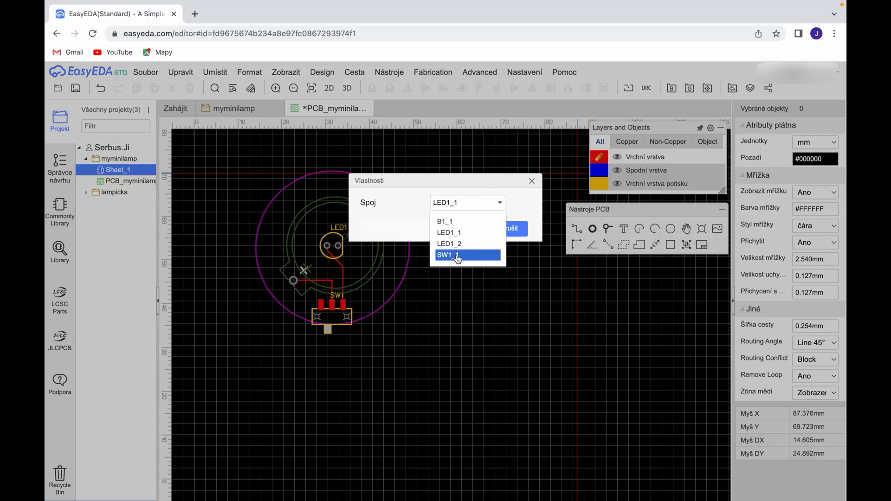
pyautogui.click(449, 255)
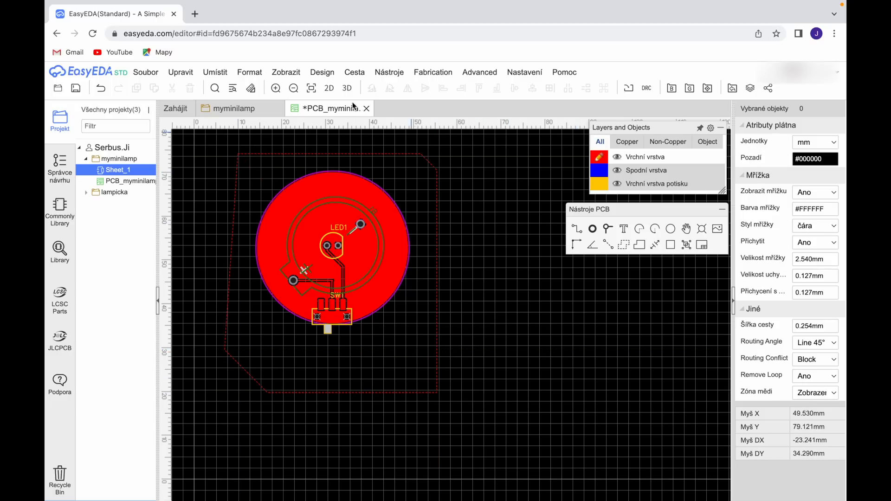
# Step: Return to the myminilamp schematic tab showing Sheet_1
pyautogui.click(347, 88)
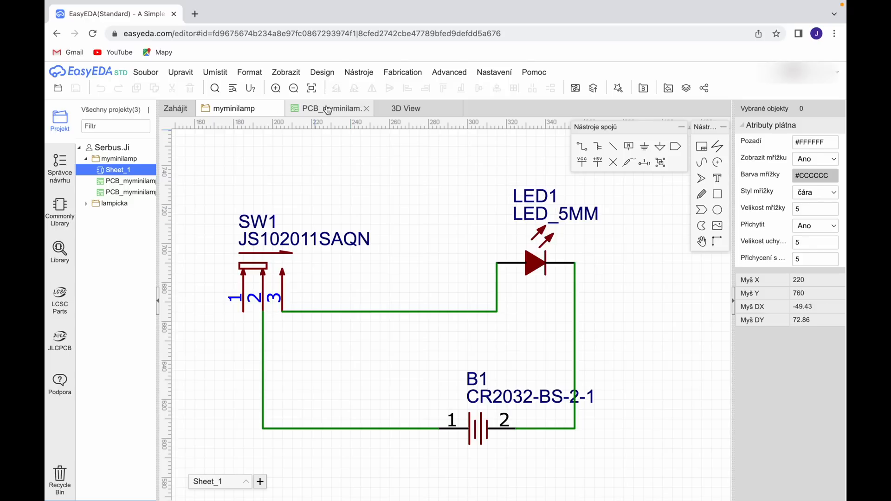
# Step: Adjust the left mounting hole on the PCB and preview the round board in 3D View
pyautogui.click(329, 108)
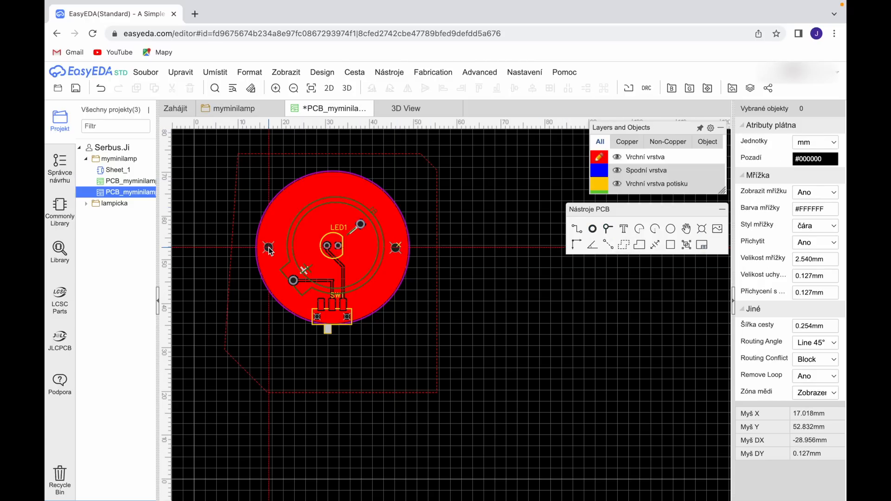
pyautogui.click(270, 248)
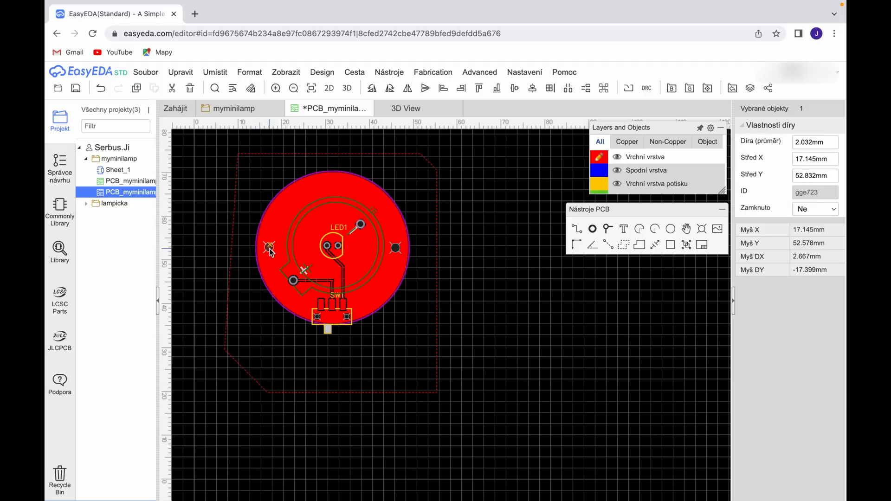
pyautogui.click(532, 309)
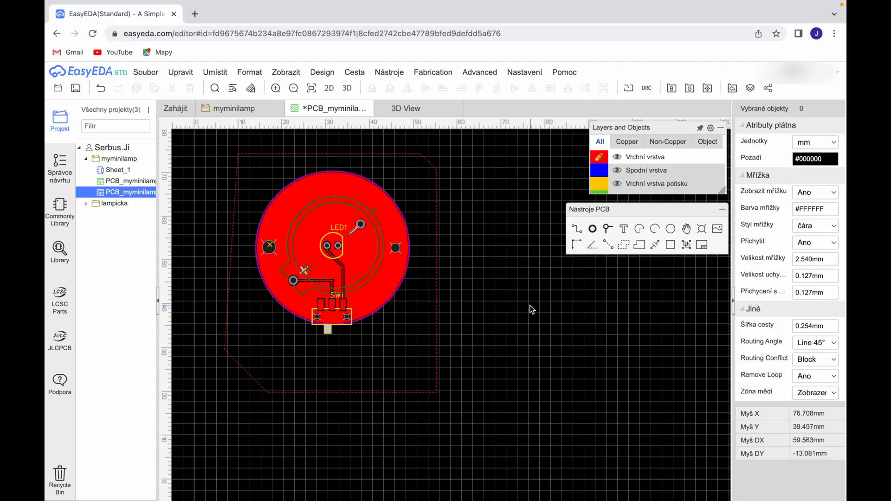
pyautogui.click(405, 109)
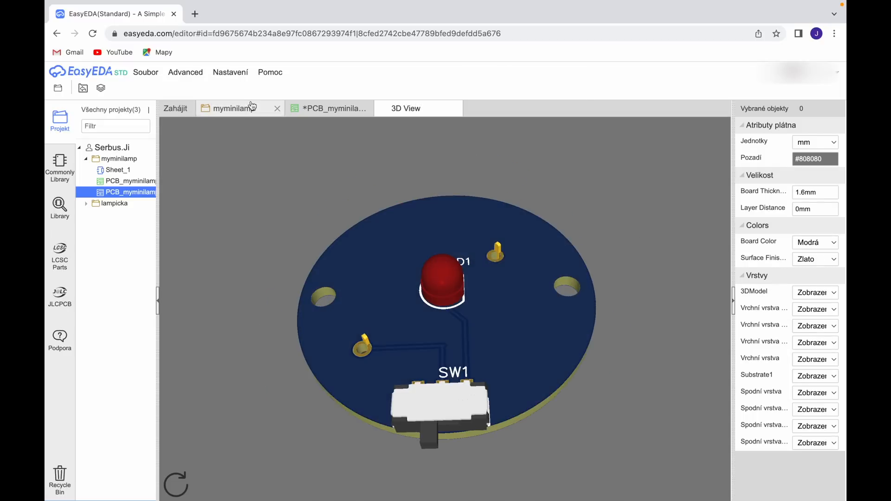
# Step: Save the myminilamp PCB and download its Gerber zip, skipping the design rule check
pyautogui.click(334, 109)
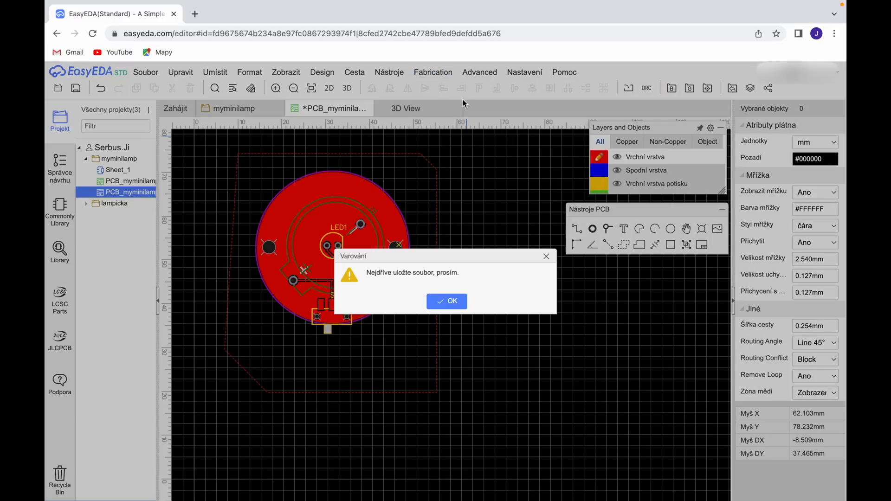
pyautogui.click(447, 301)
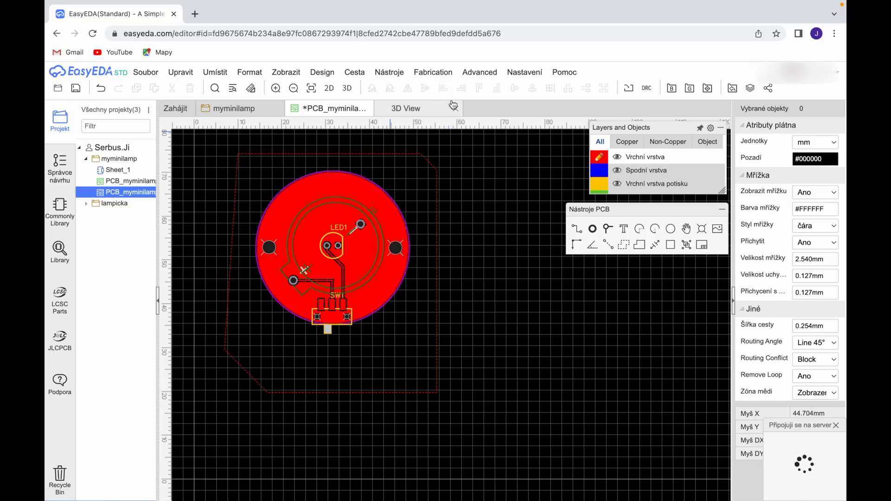
pyautogui.click(433, 71)
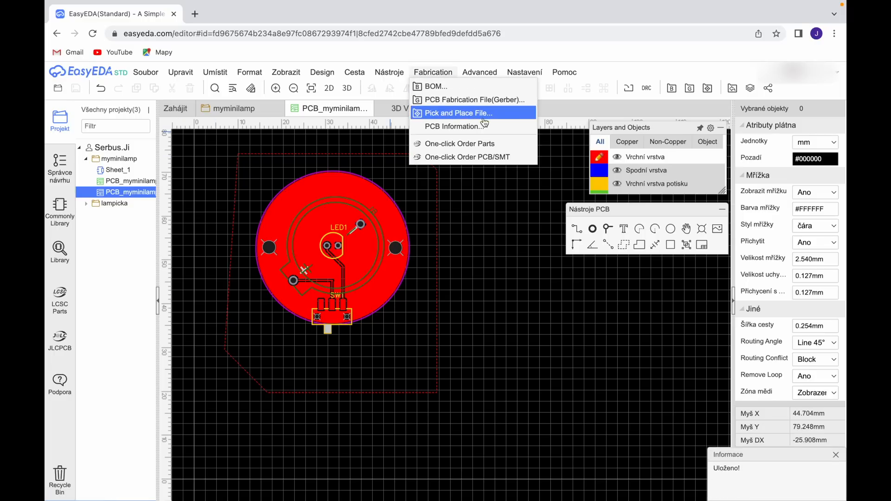
pyautogui.click(453, 113)
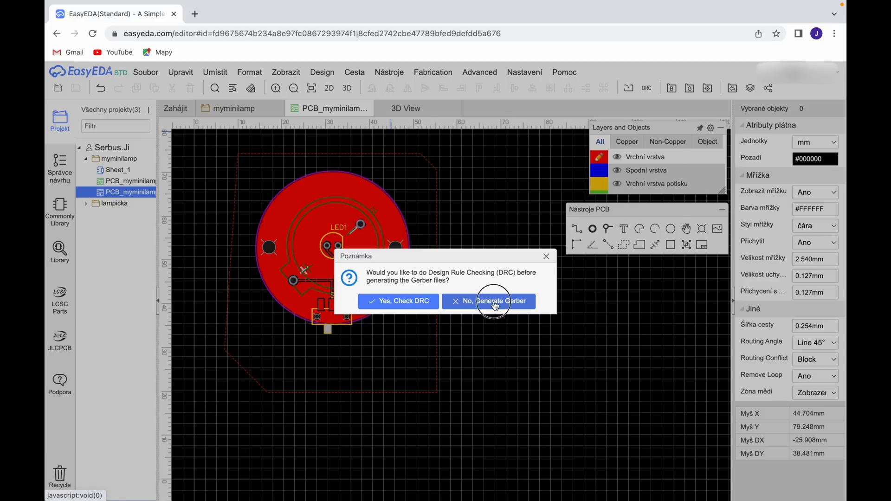
pyautogui.click(487, 302)
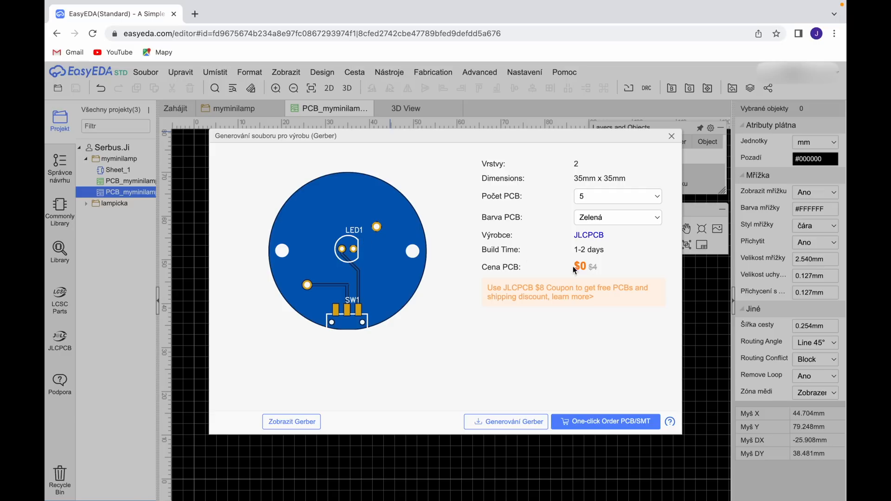
pyautogui.moveTo(597, 232)
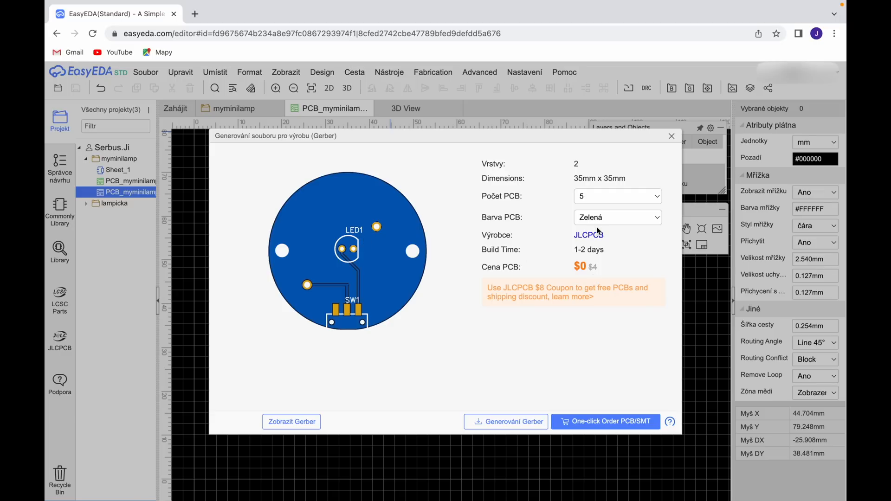
pyautogui.moveTo(521, 422)
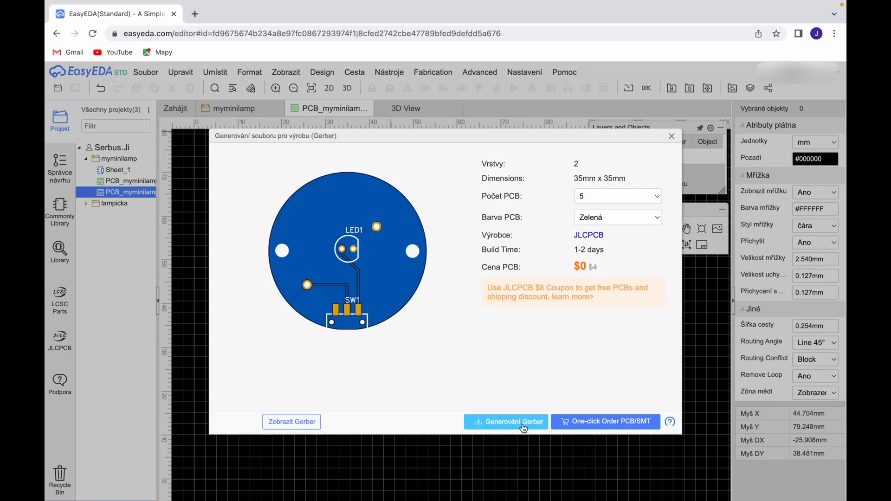
pyautogui.click(506, 422)
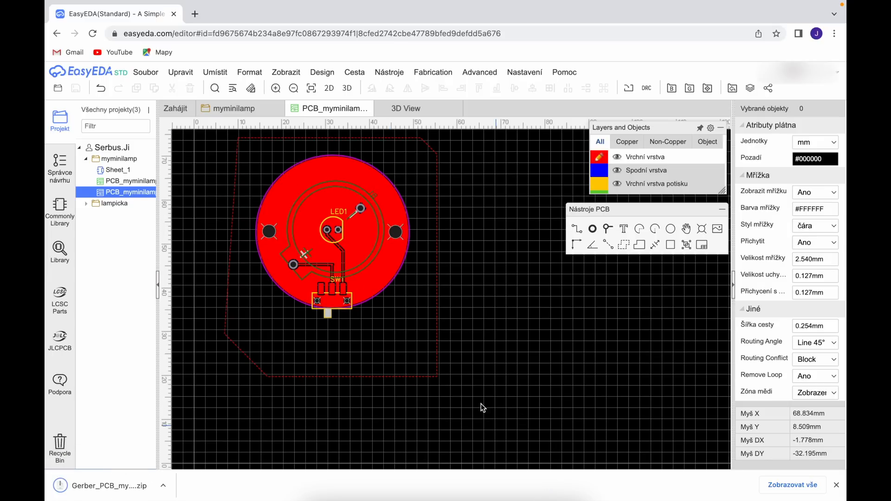
pyautogui.click(249, 73)
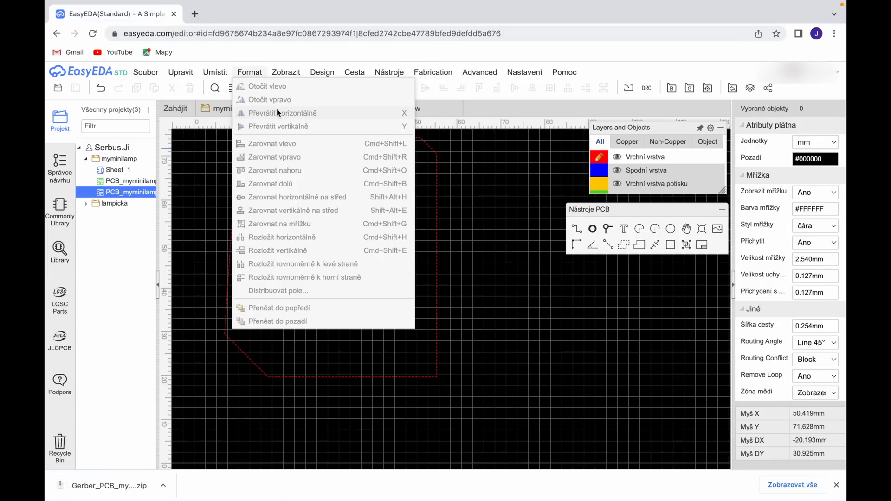
# Step: Search Google for jlcpcb in a new tab and open jlcpcb.com
pyautogui.click(327, 13)
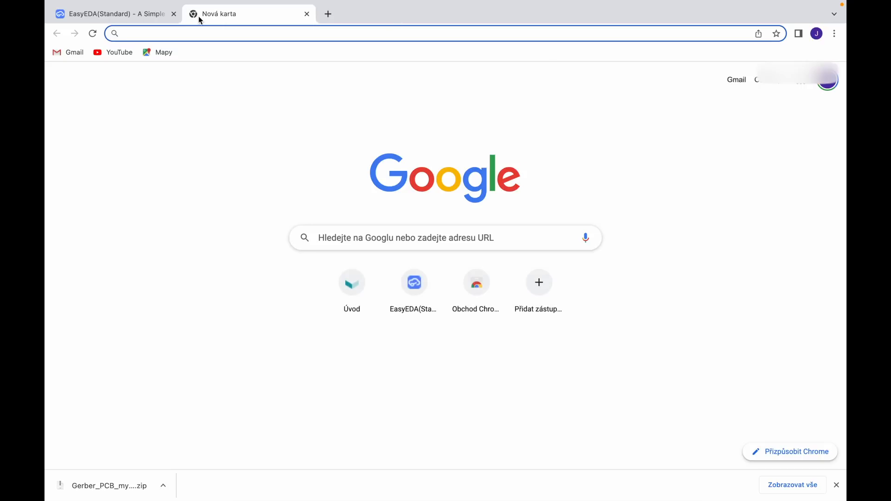
pyautogui.write('jlc')
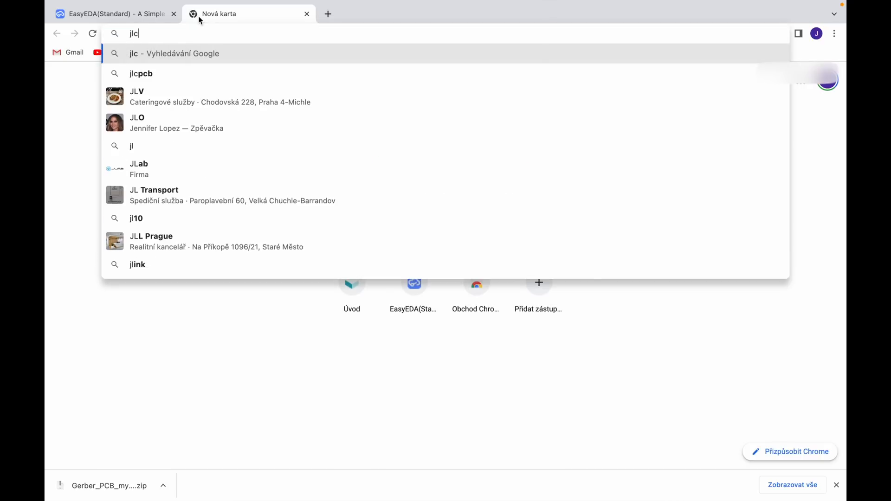
pyautogui.click(141, 73)
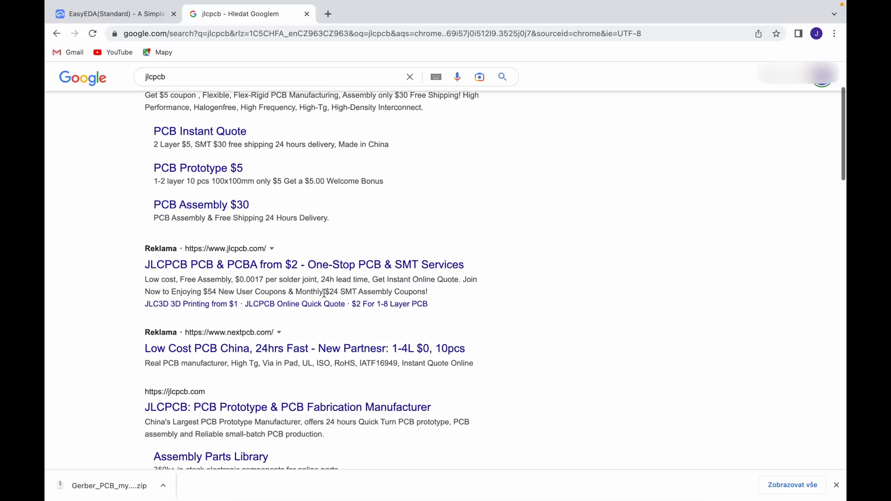
pyautogui.click(288, 407)
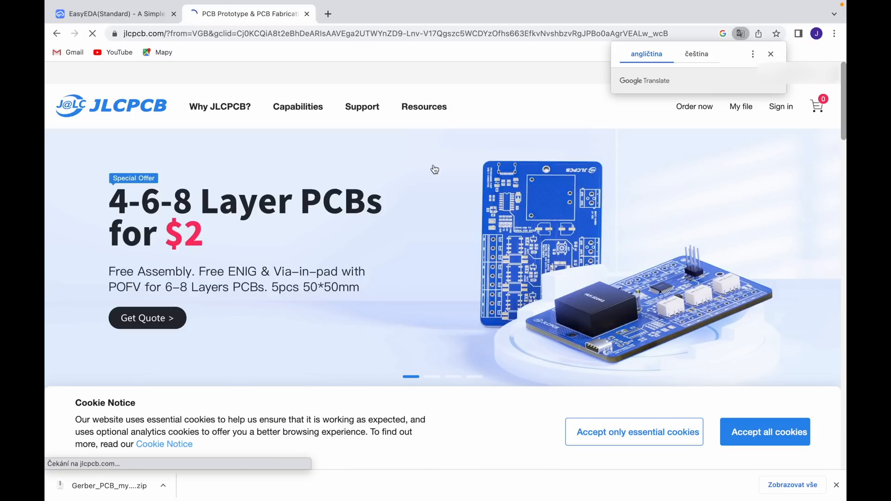
# Step: Upload the Gerber_PCB_myminilamp zip to a JLCPCB quote, showing a 2-layer 34.94×35 mm board
pyautogui.click(778, 106)
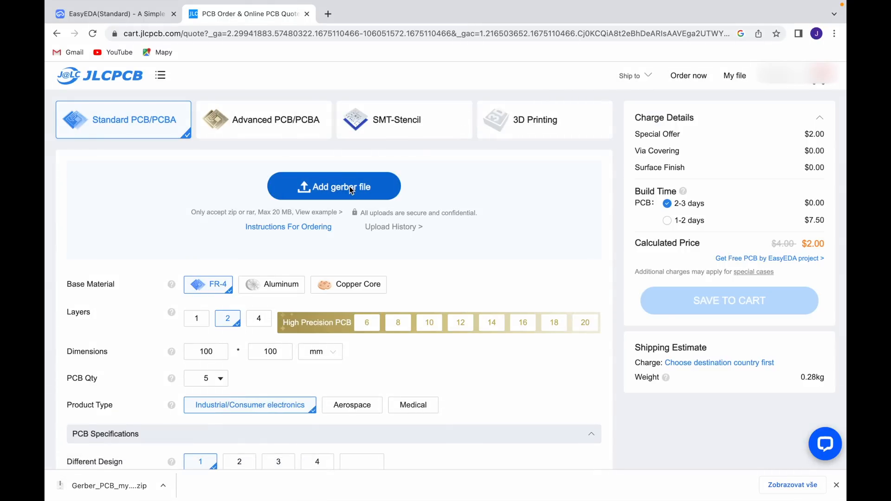
pyautogui.click(334, 187)
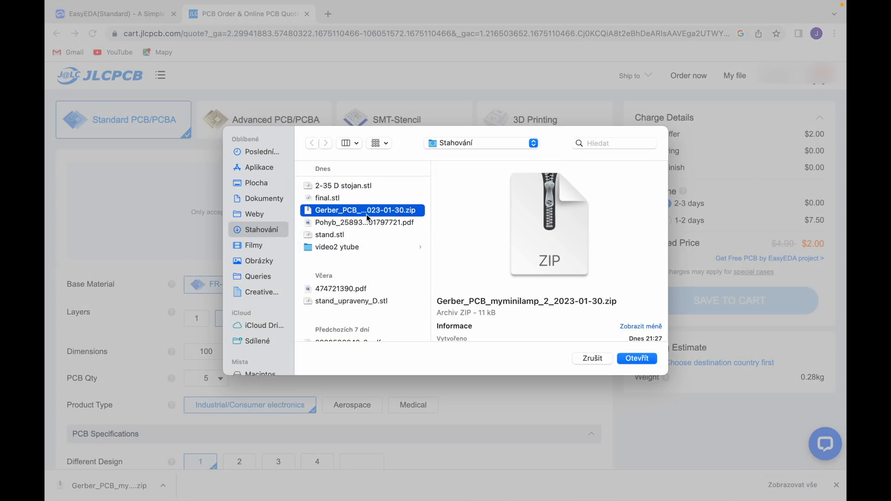
pyautogui.click(636, 358)
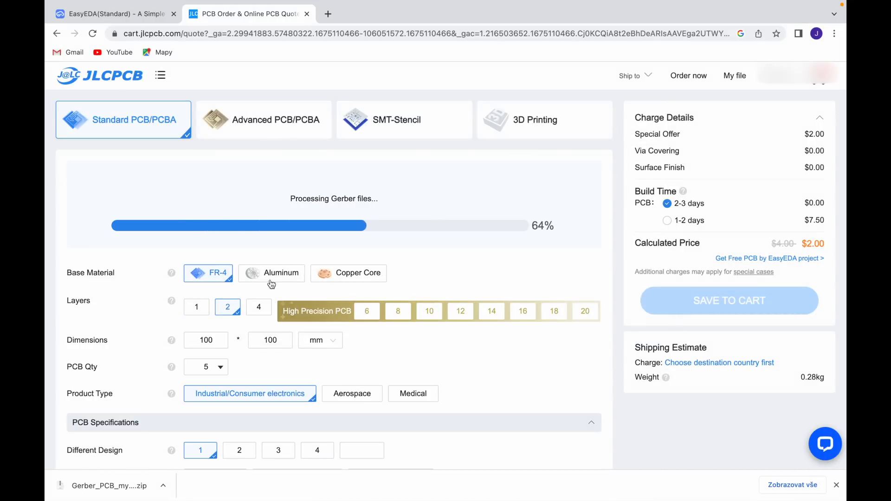
pyautogui.moveTo(412, 348)
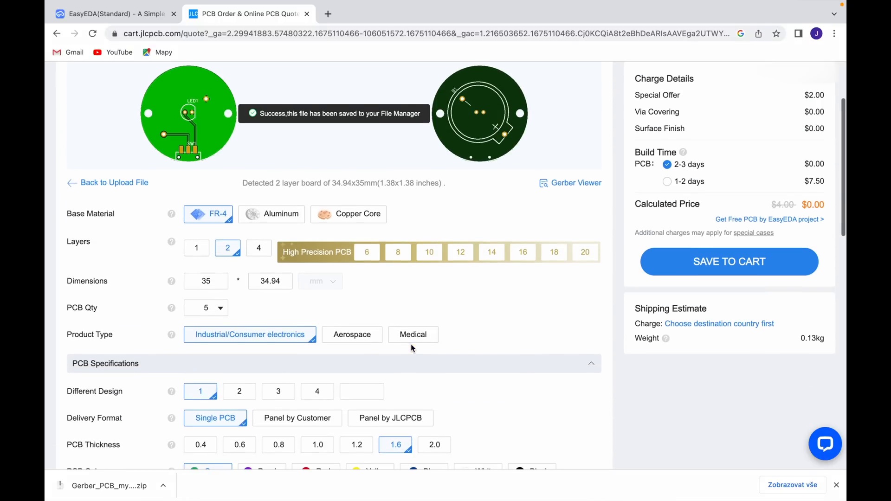
pyautogui.scroll(3)
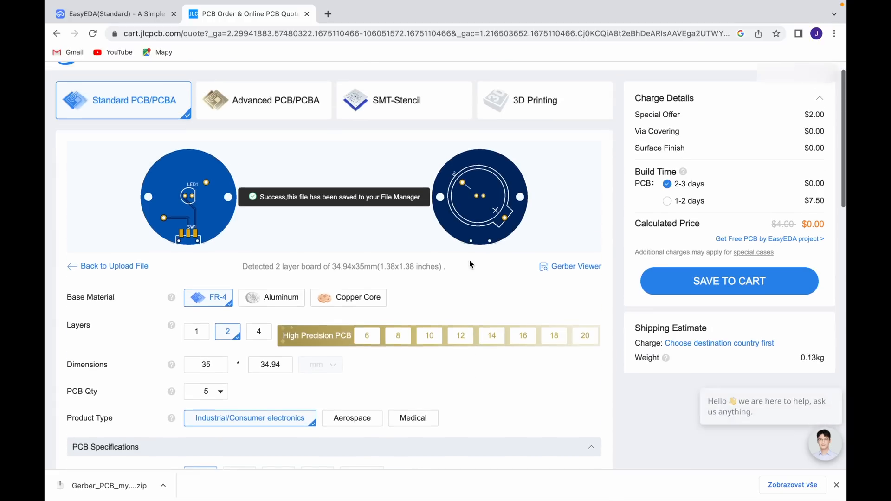
pyautogui.scroll(3)
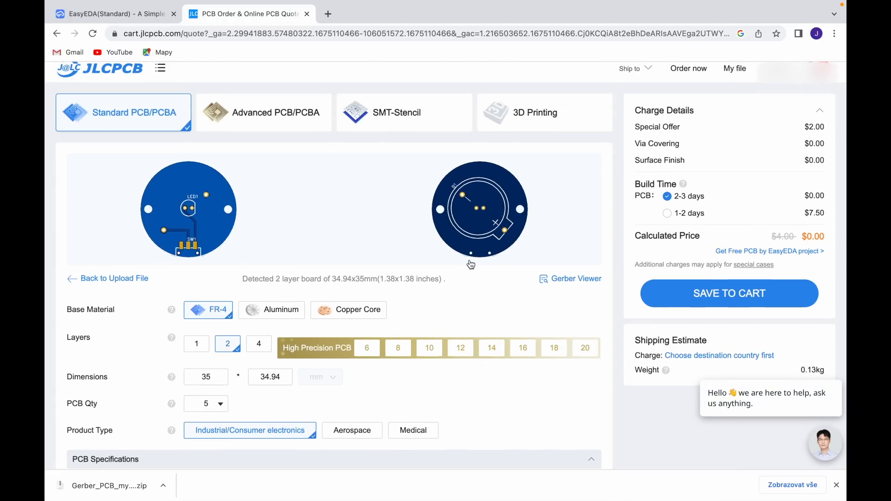